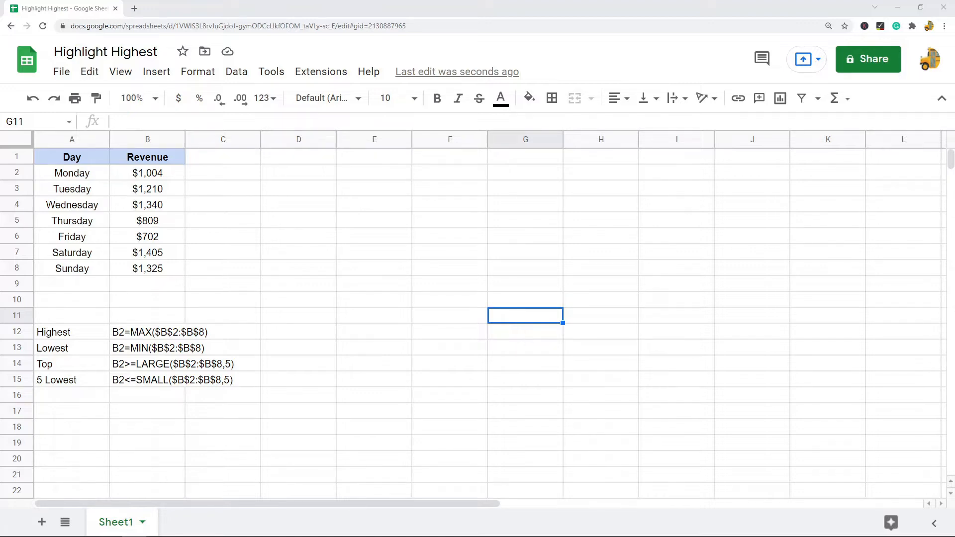
mouse_move(839, 238)
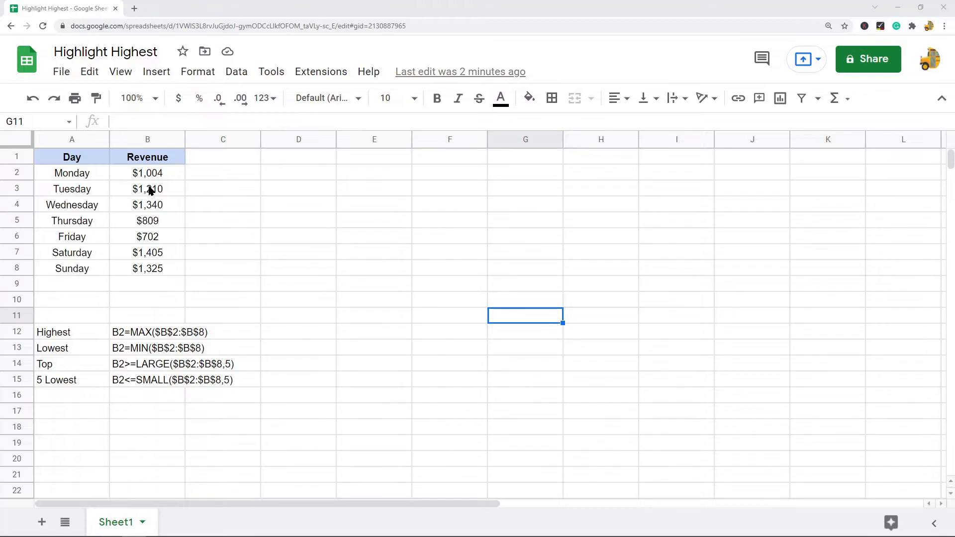
Select Revenue cells B2:B8 and open conditional formatting for that range
left_click(147, 173)
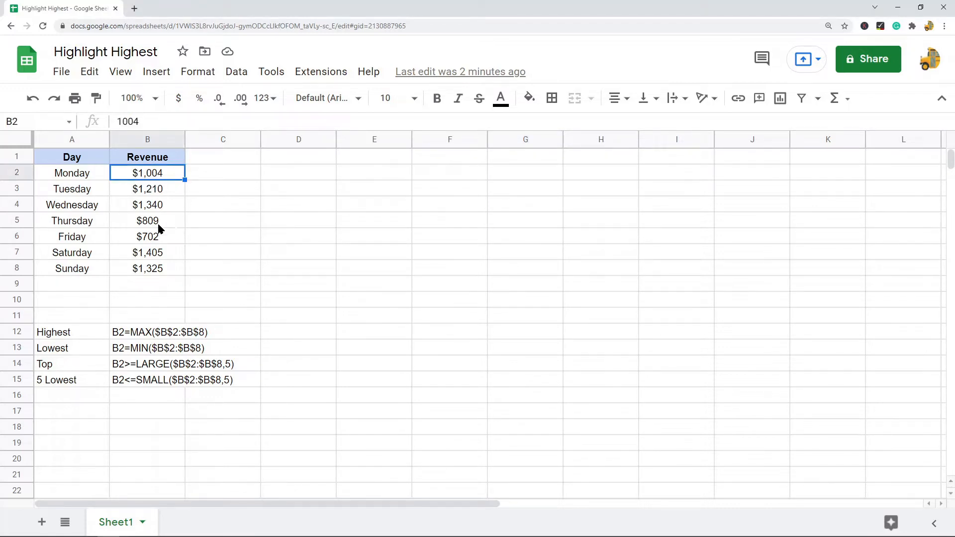
mouse_move(252, 299)
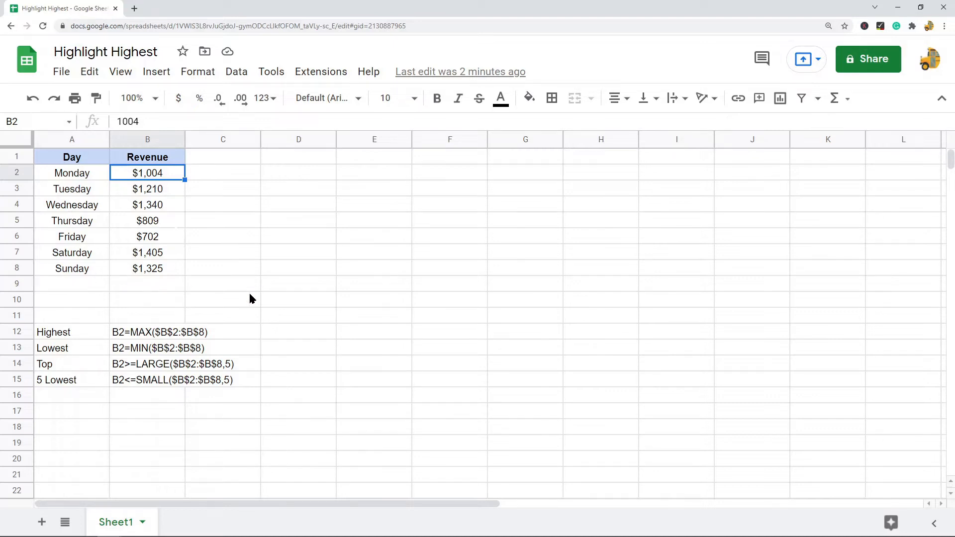
mouse_move(168, 274)
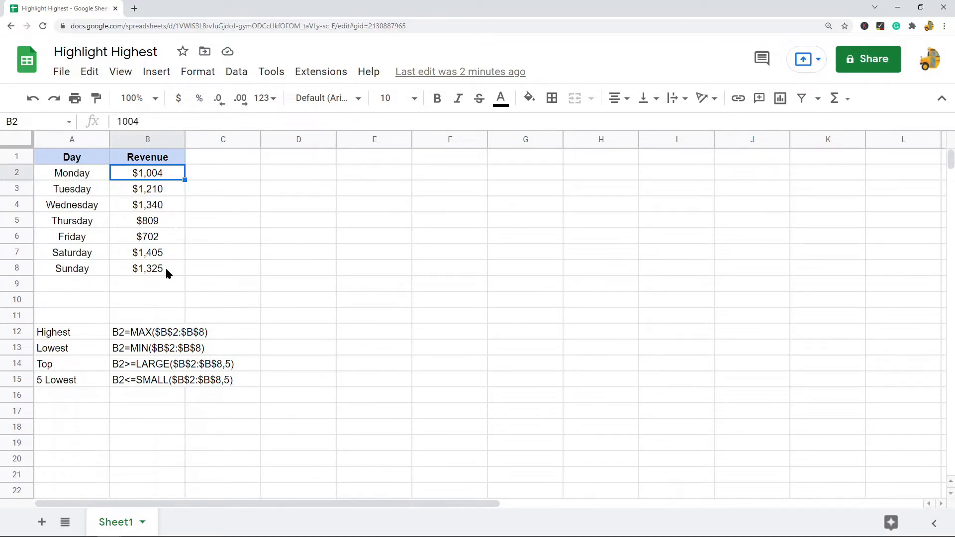
mouse_move(187, 286)
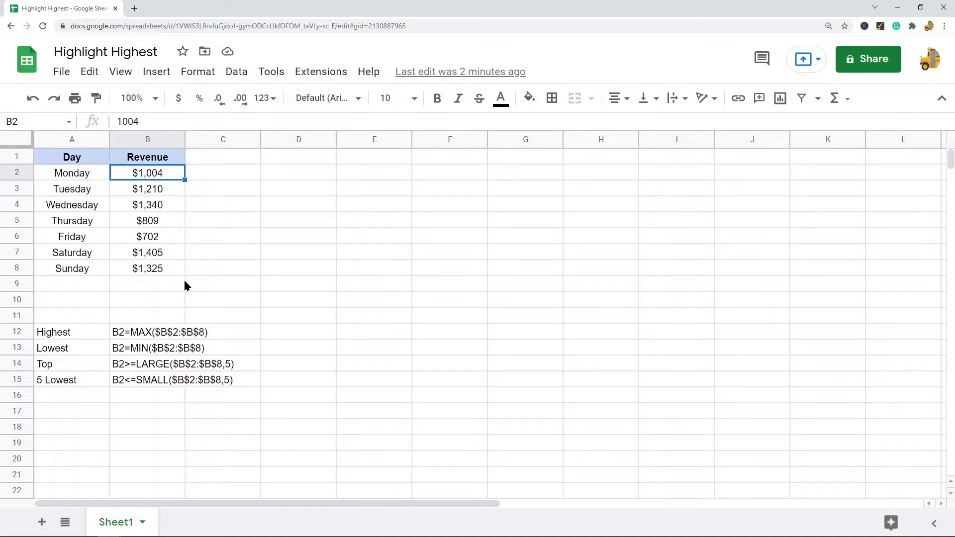
left_click(298, 237)
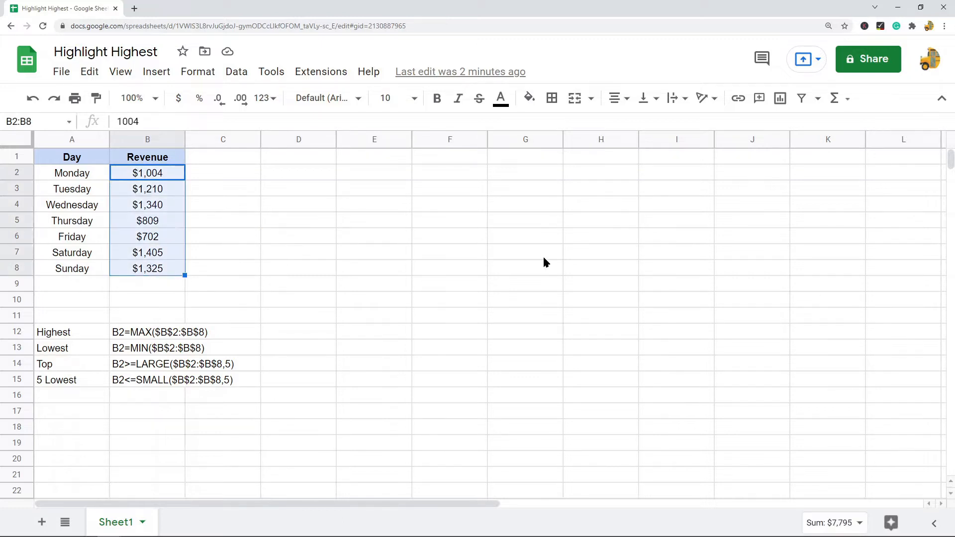
mouse_move(350, 288)
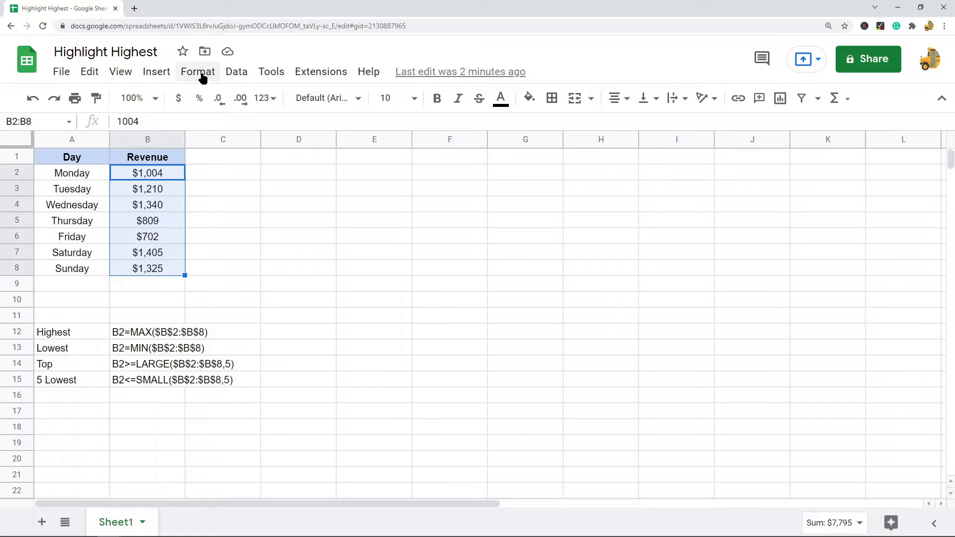
left_click(198, 72)
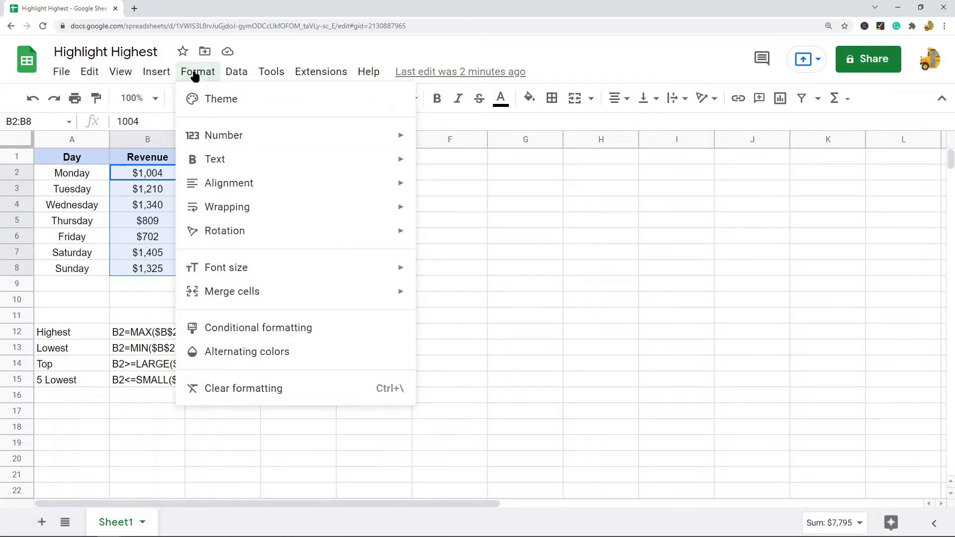
mouse_move(258, 328)
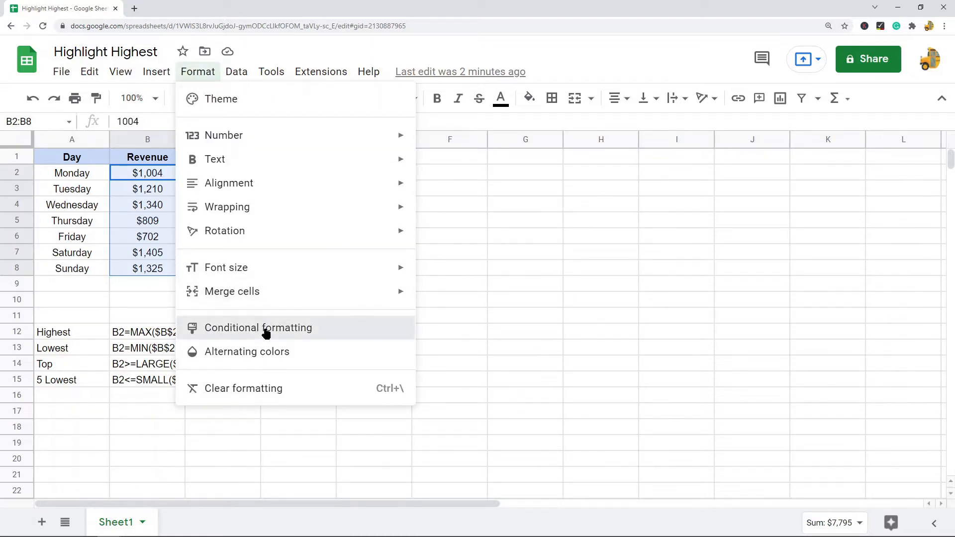
left_click(258, 328)
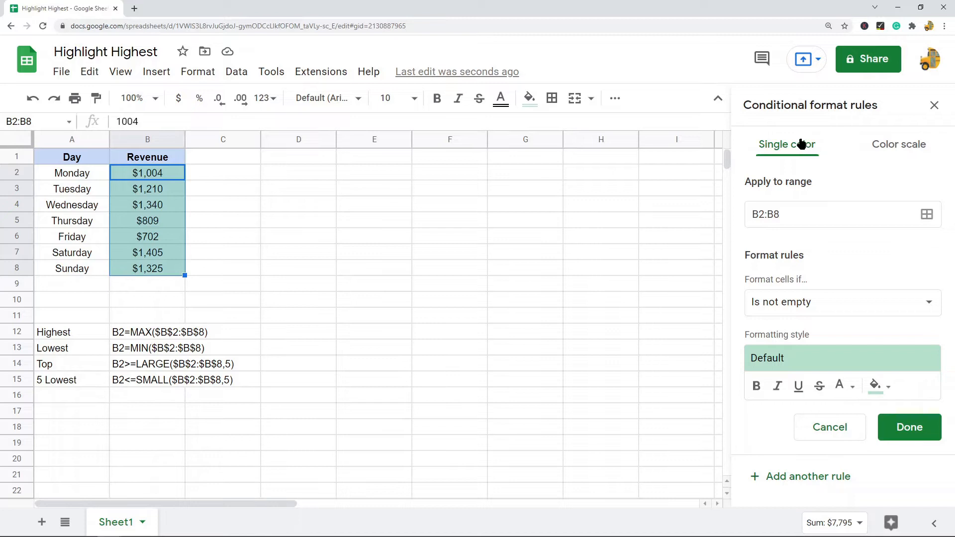
mouse_move(792, 149)
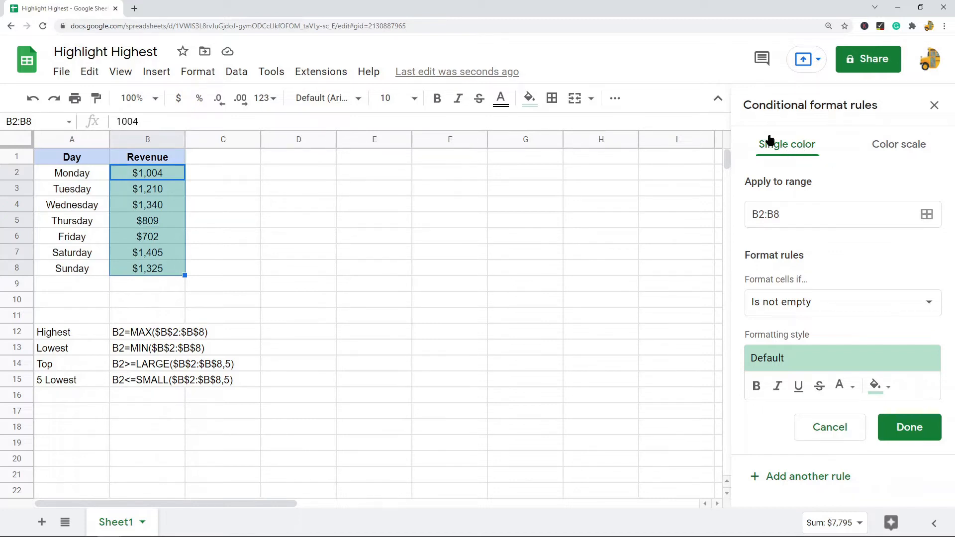
mouse_move(789, 262)
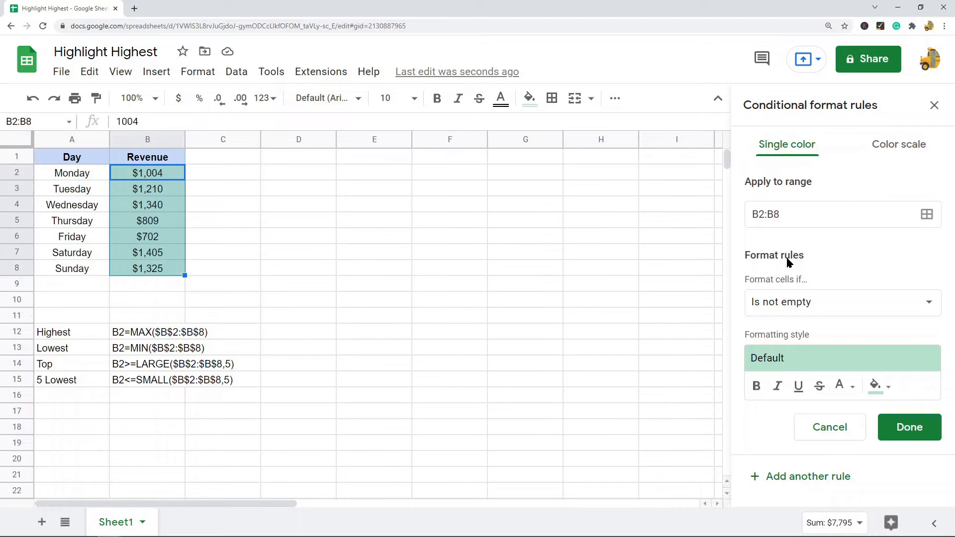
mouse_move(762, 255)
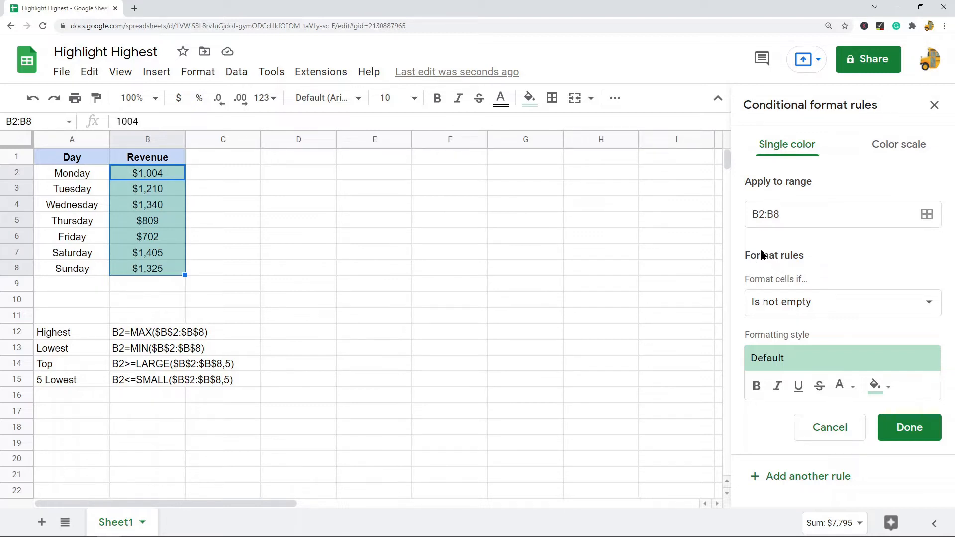
mouse_move(801, 285)
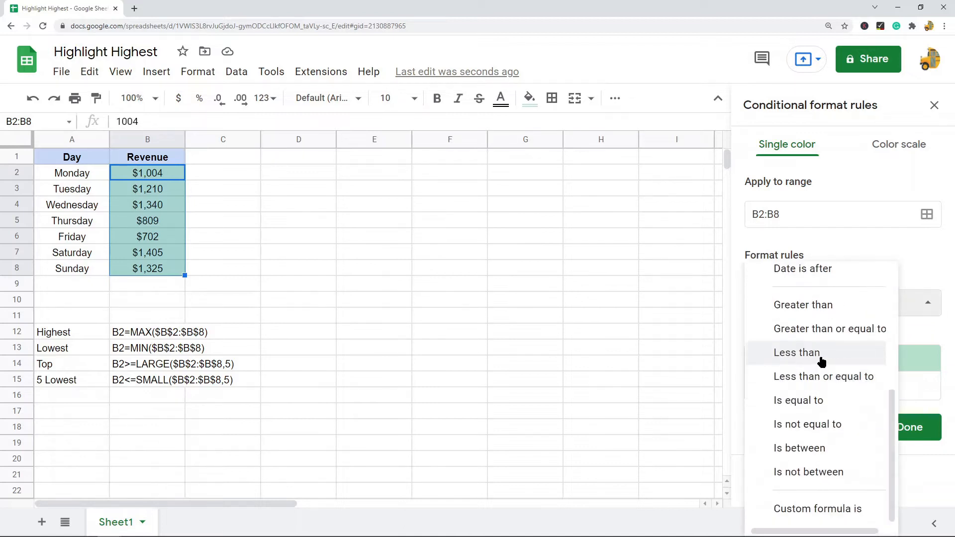
Set the rule to custom formula =B2=MAX($B$2:$B$8), highlighting $1,405
left_click(817, 508)
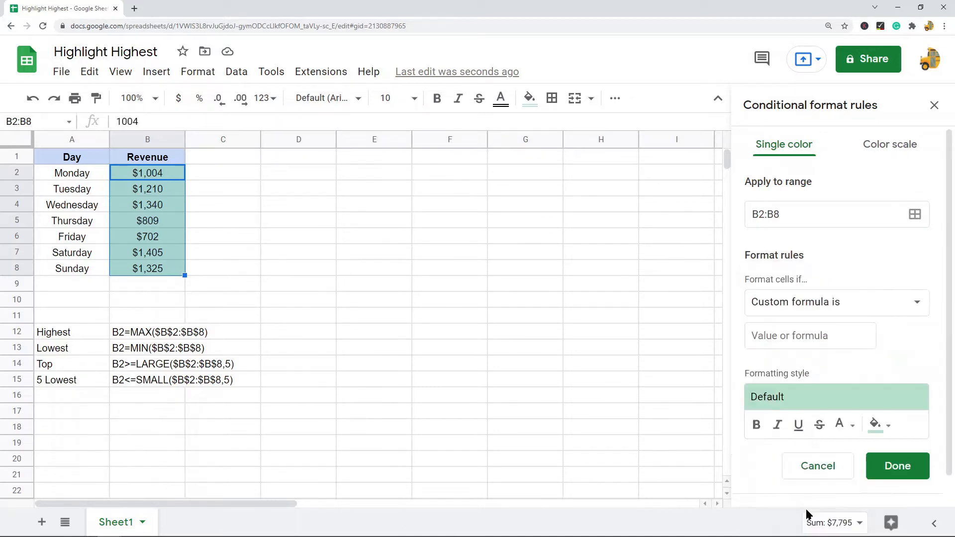
left_click(811, 334)
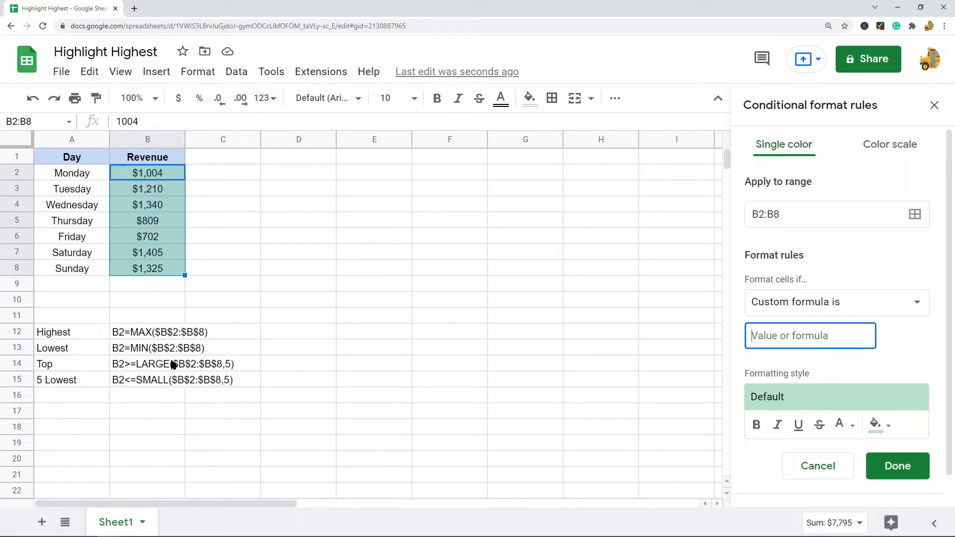
left_click(182, 331)
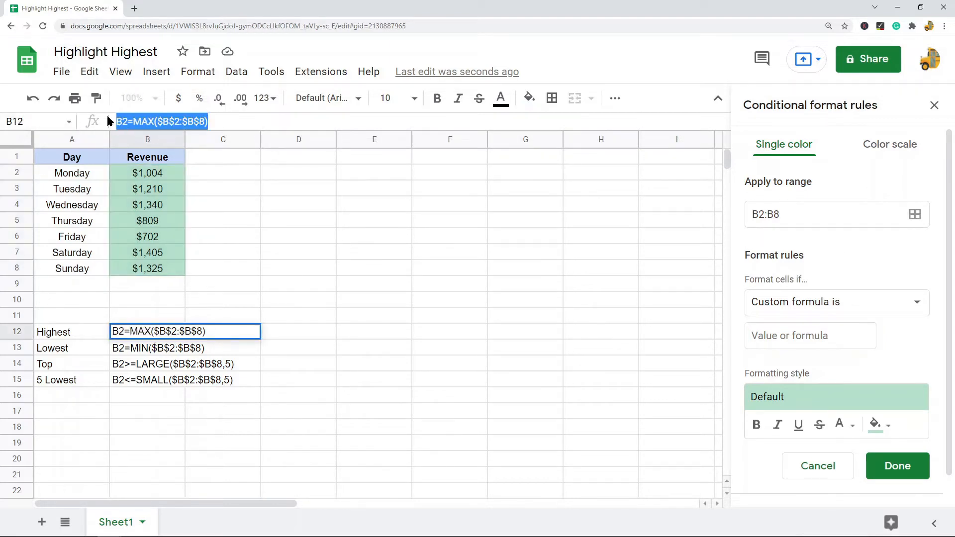
left_click(811, 336)
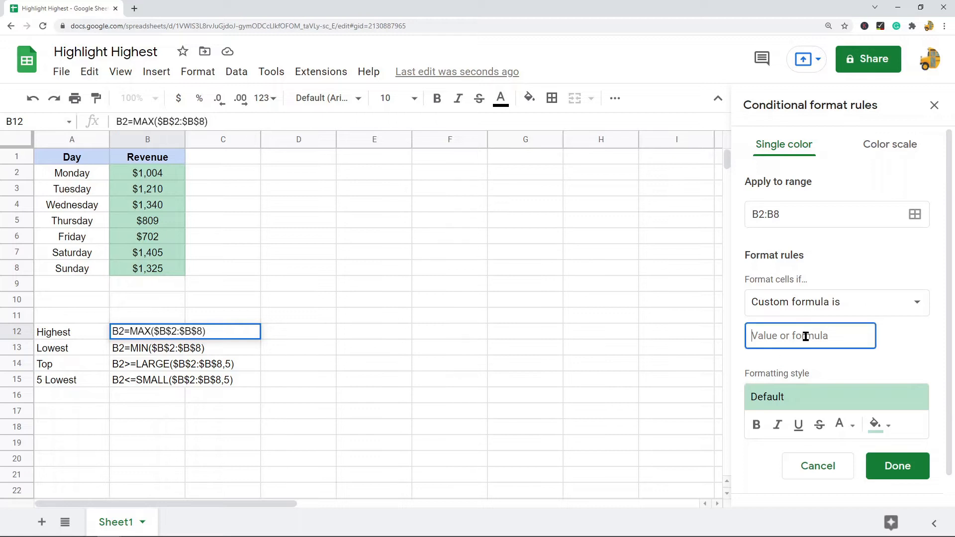
type("=B2=MAX($B$2:$B$8)")
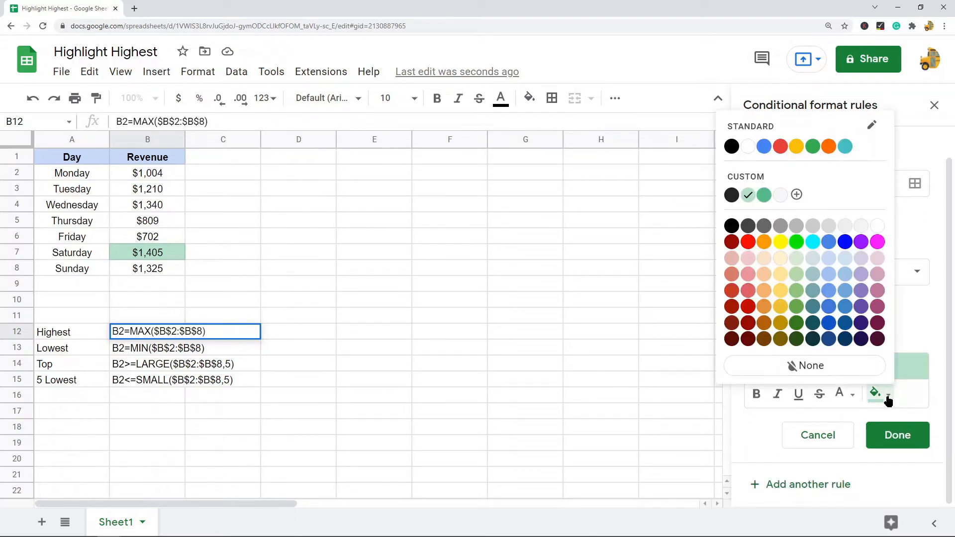
mouse_move(835, 307)
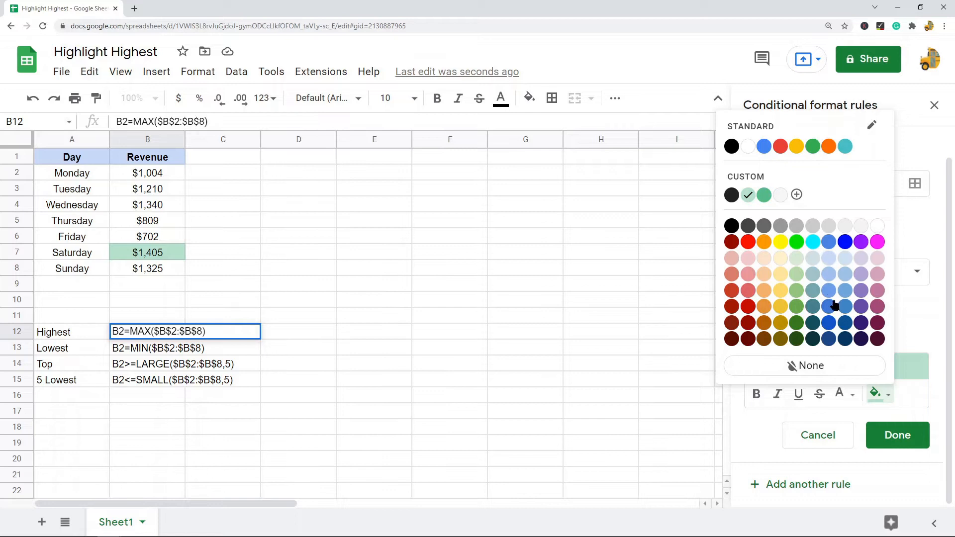
mouse_move(783, 266)
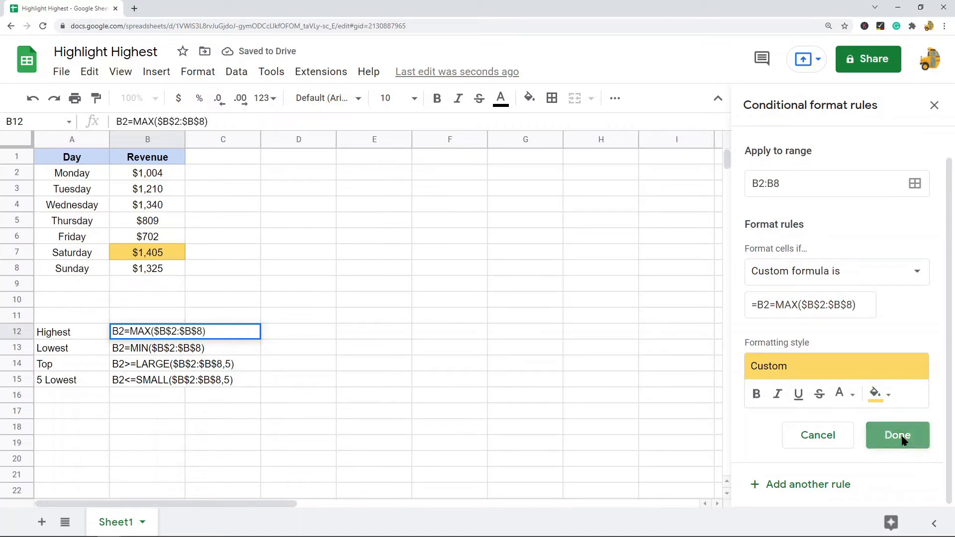
Save the highest-revenue rule and reselect the Revenue cells
left_click(897, 435)
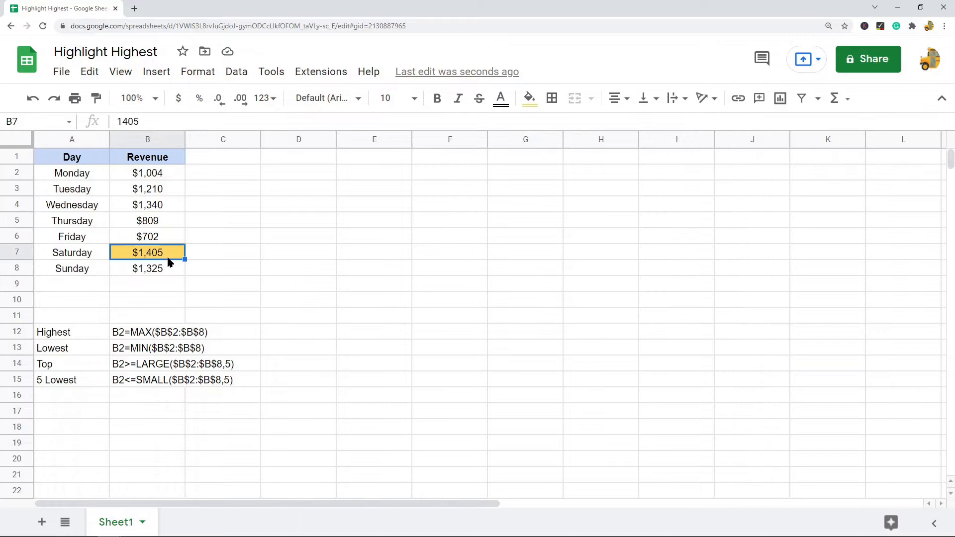
mouse_move(169, 257)
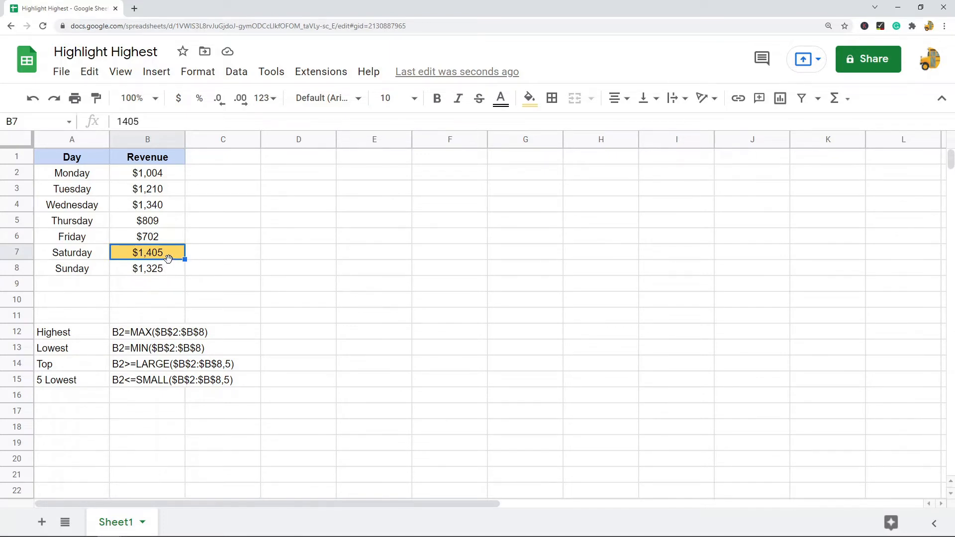
mouse_move(286, 298)
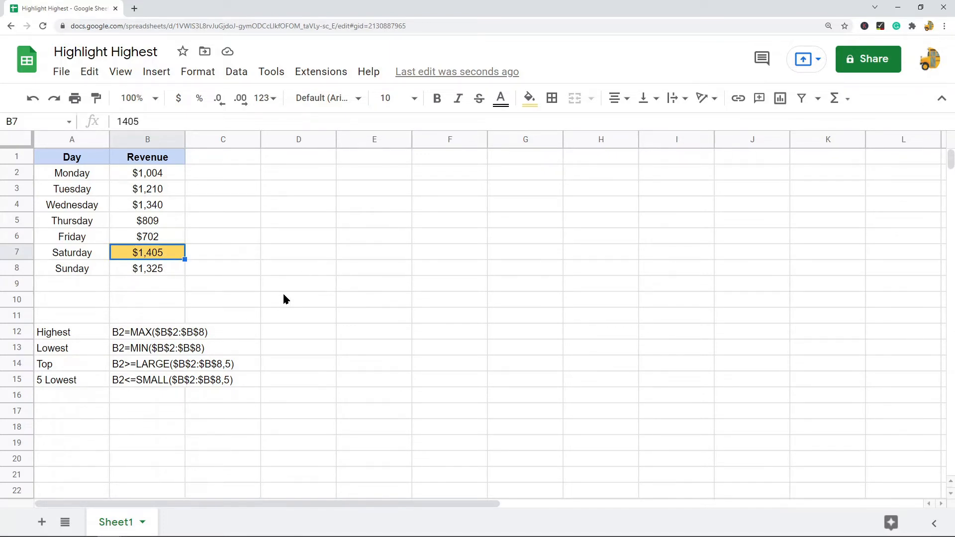
left_click(147, 332)
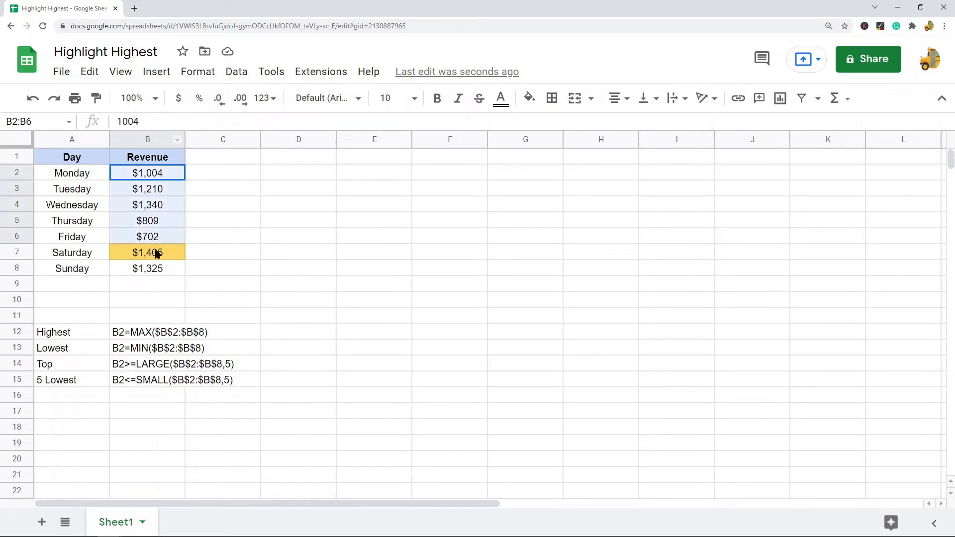
left_click(236, 71)
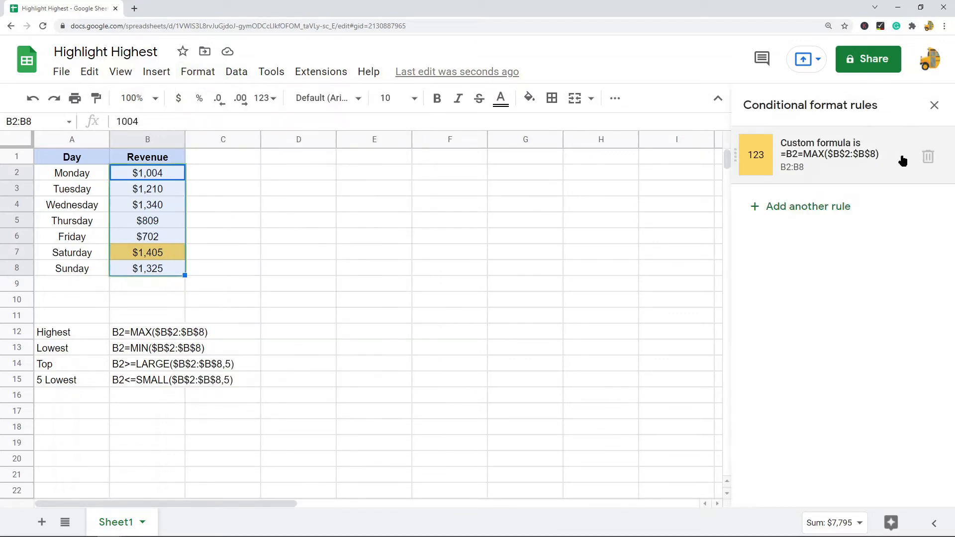
Open the existing highlight rule and select MAX in its formula for replacement with MIN
left_click(828, 154)
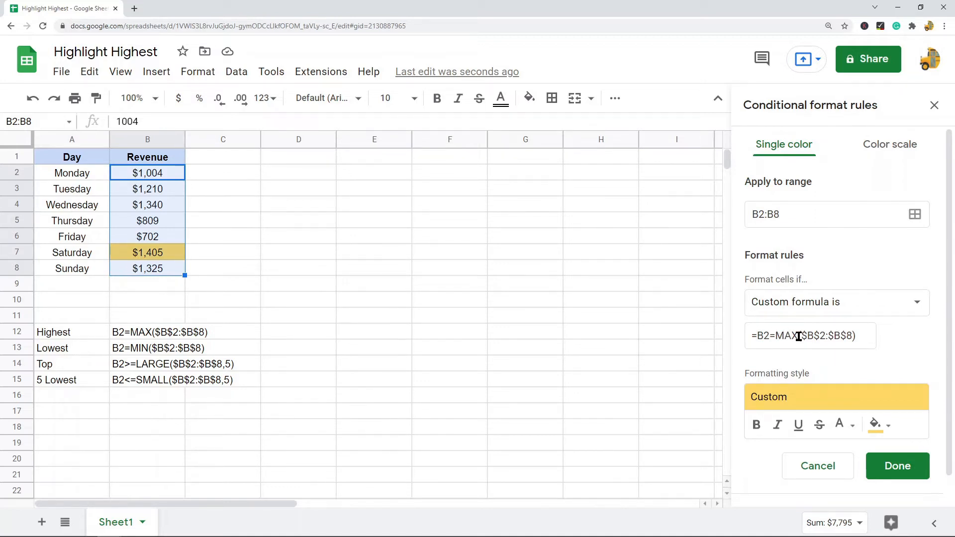
double_click(786, 335)
type("IN")
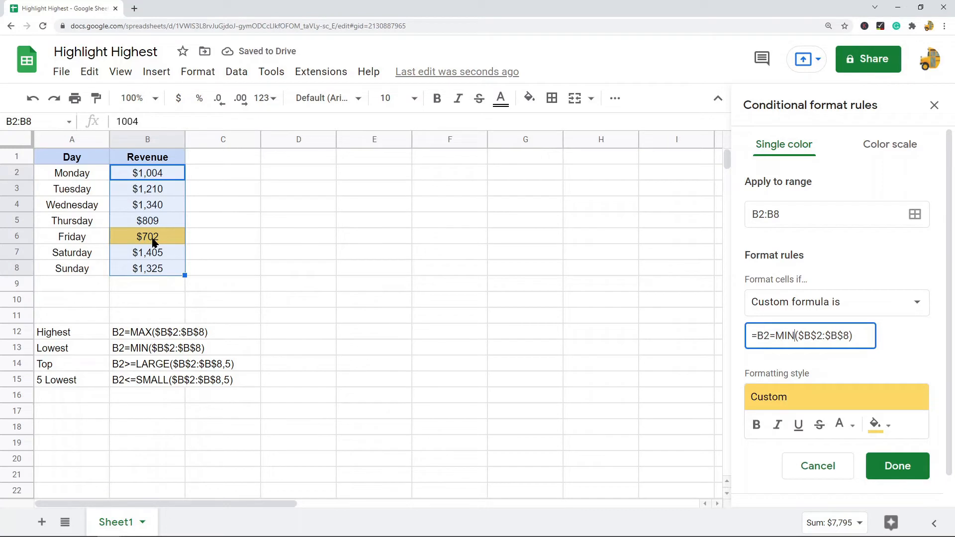
mouse_move(152, 258)
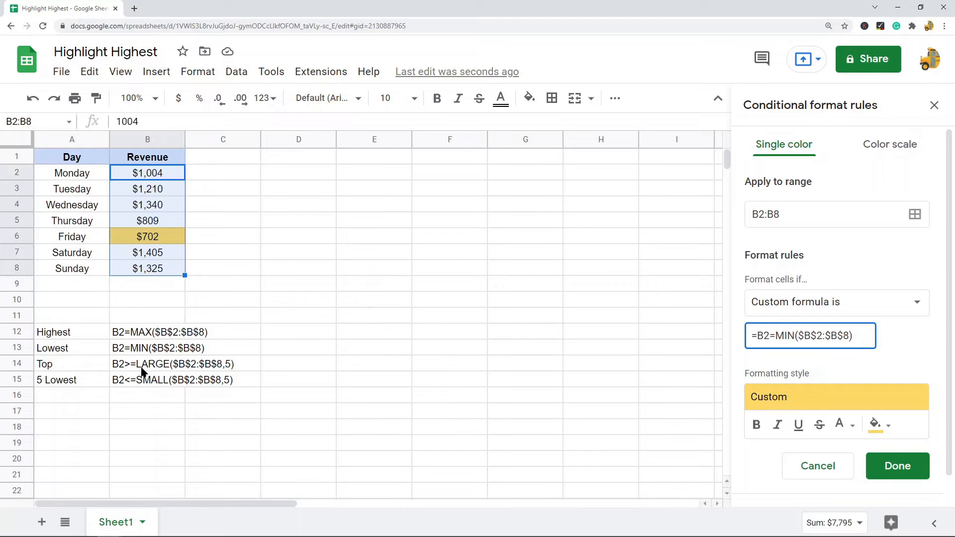
mouse_move(263, 341)
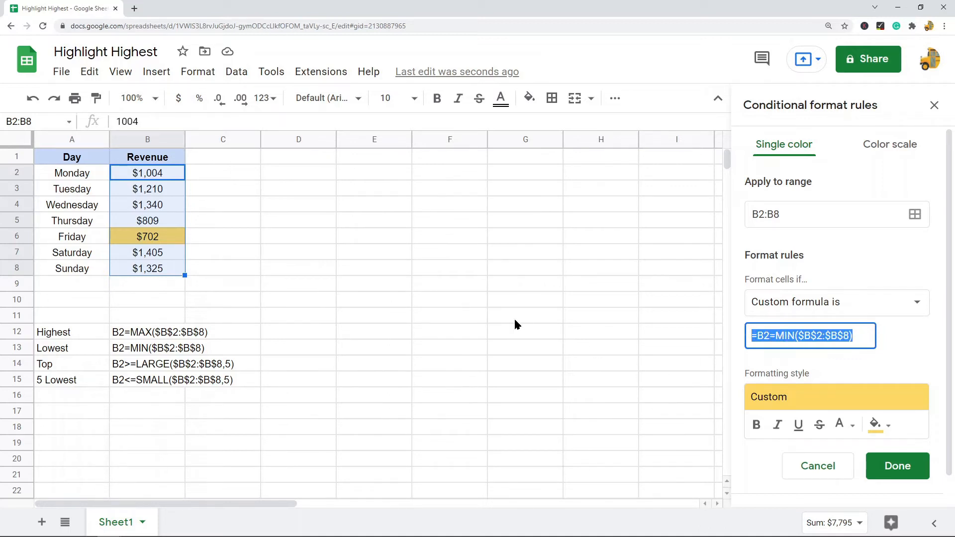
Take the Top formula =B2>=LARGE($B$2:$B$8,5) from cell B14 for the rule
left_click(146, 364)
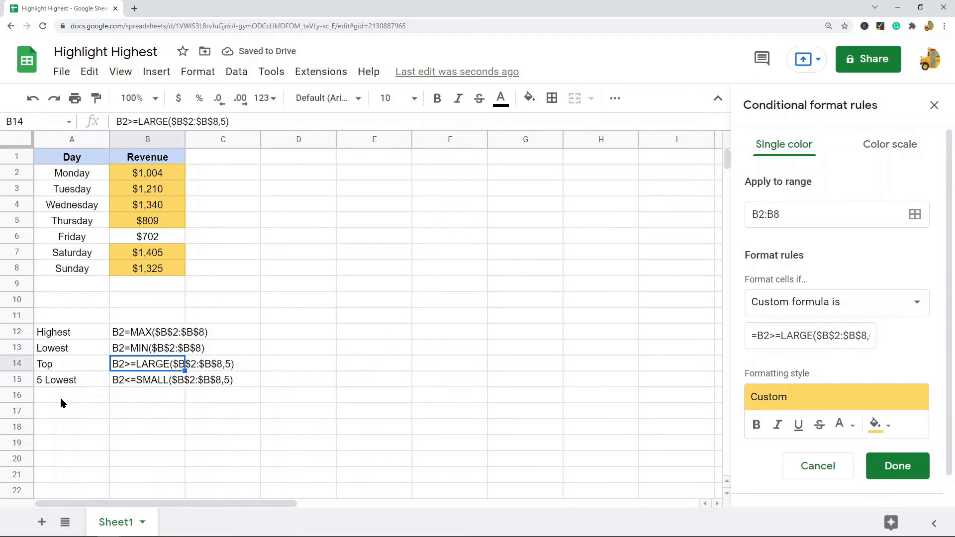
mouse_move(120, 388)
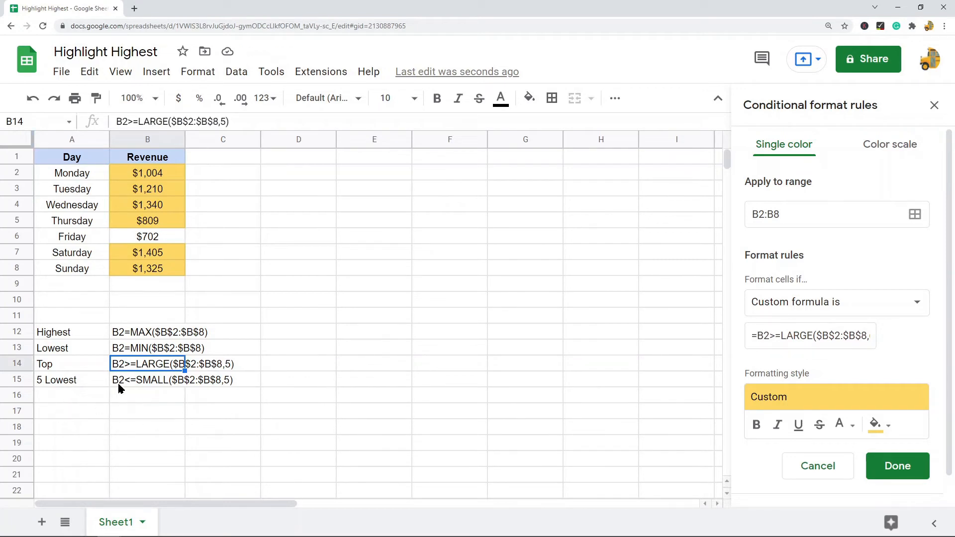
Put B15's SMALL formula into the rule, change B15's count to 3, and save
left_click(147, 380)
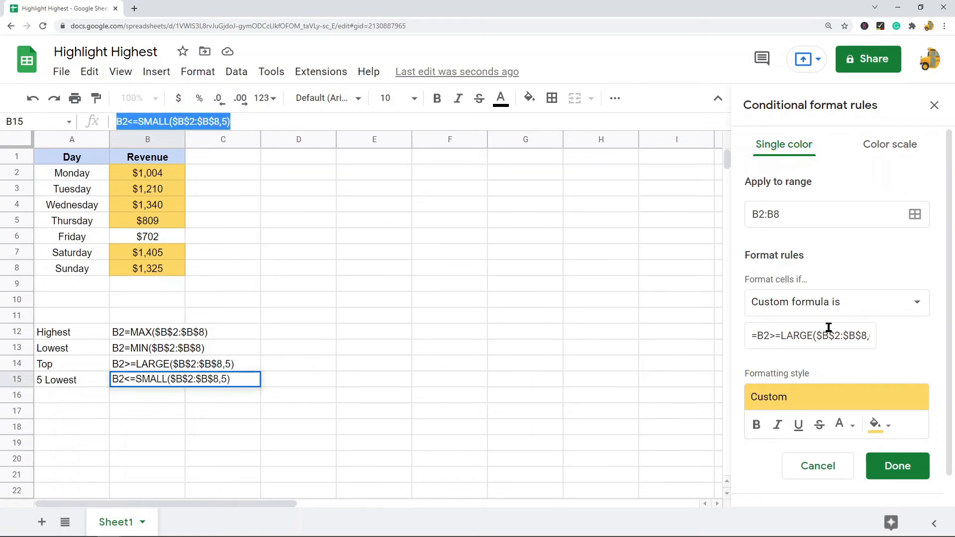
left_click(811, 336)
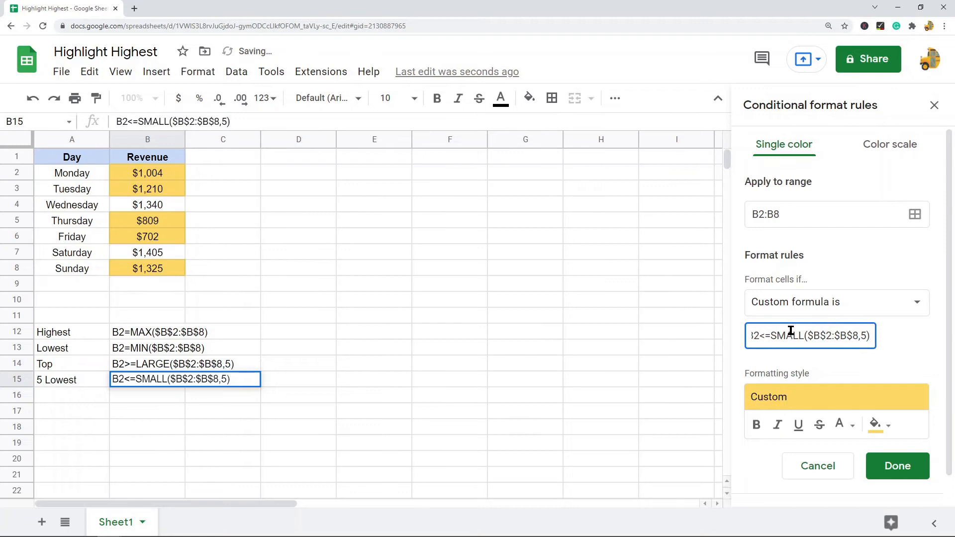
mouse_move(195, 288)
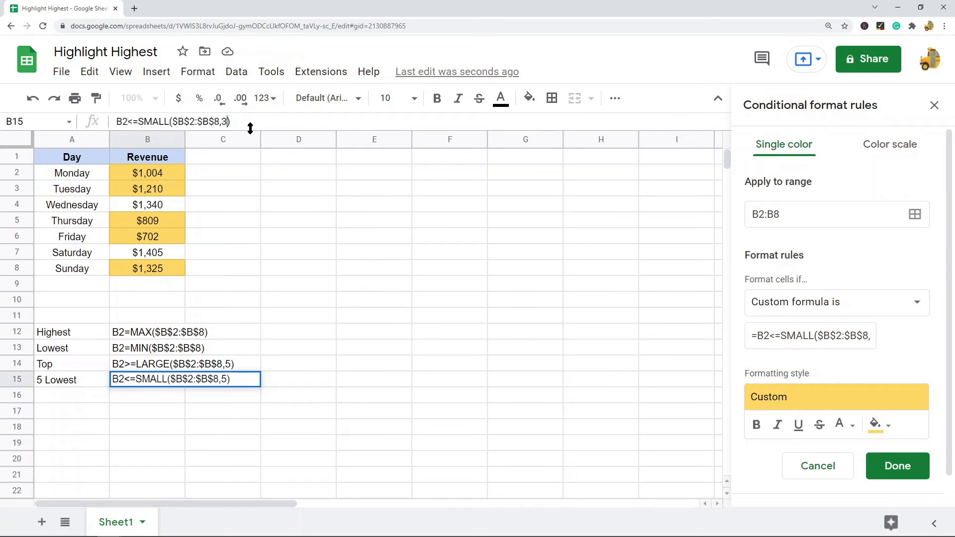
type("3")
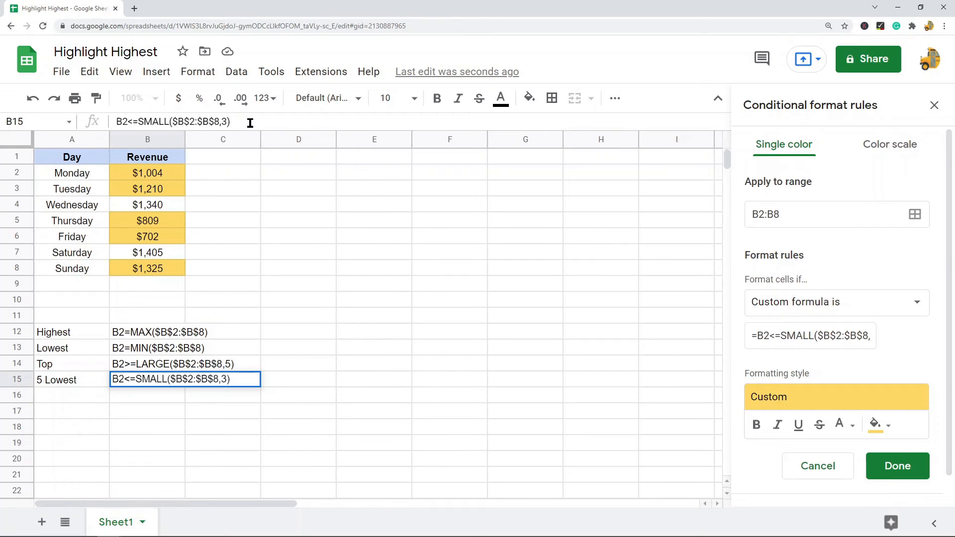
left_click(810, 336)
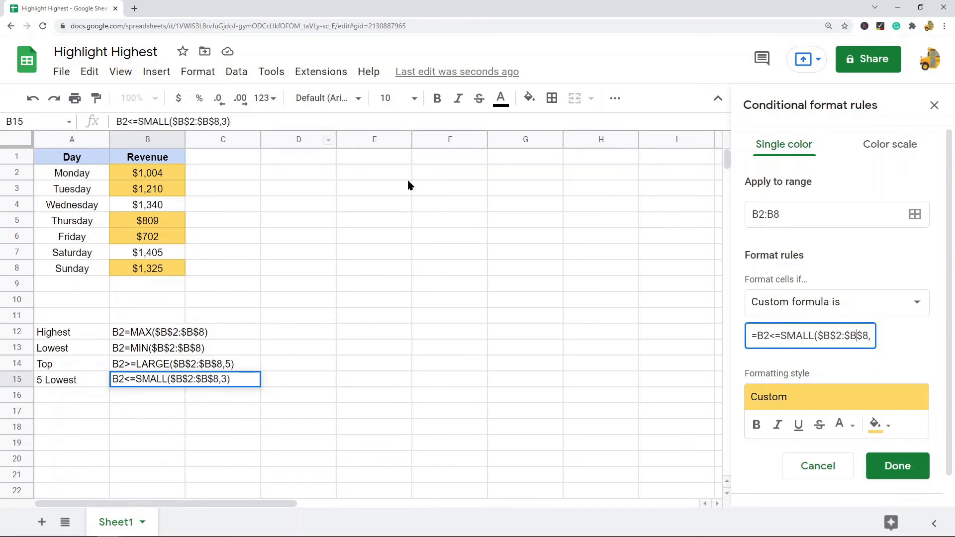
left_click(896, 466)
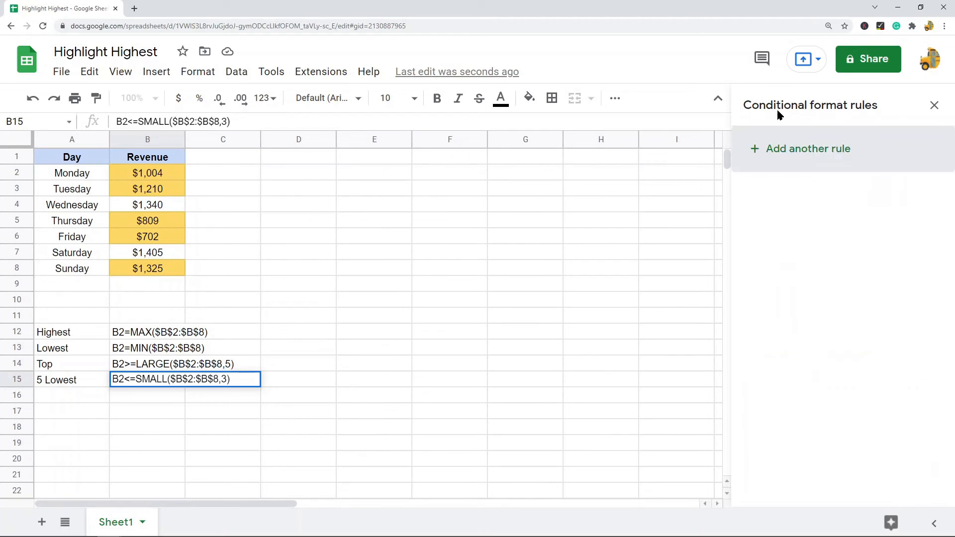
Reopen the B2:B8 rule and change the SMALL formula's count to 2
left_click(934, 105)
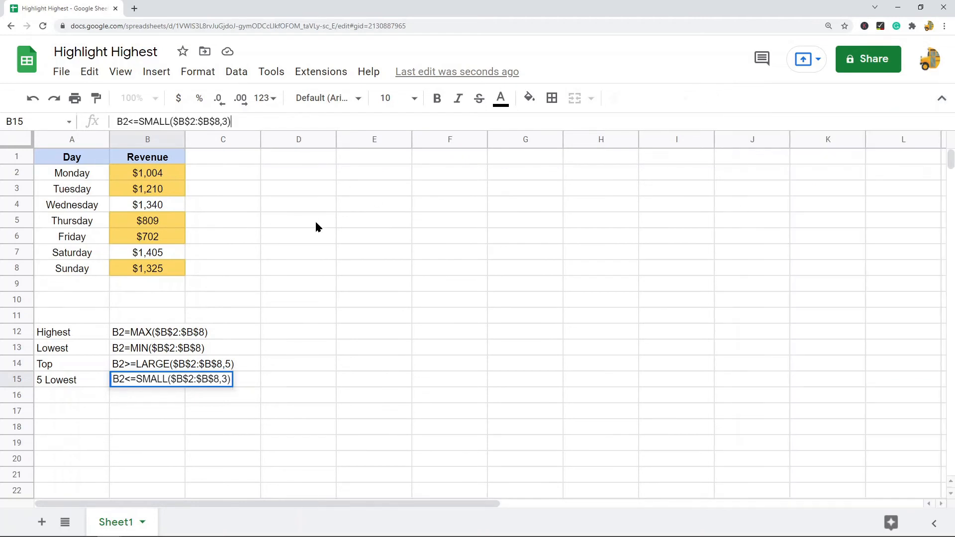
left_click(198, 71)
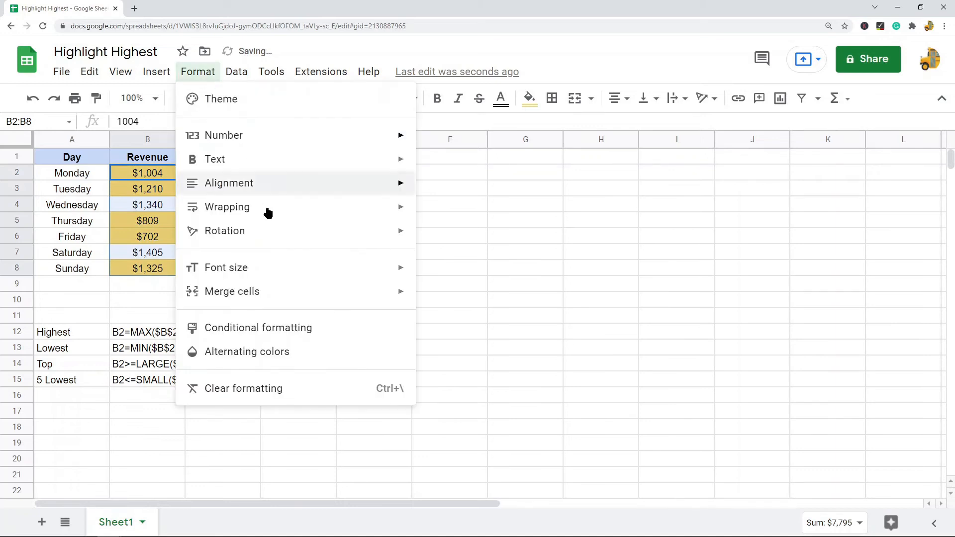
left_click(258, 328)
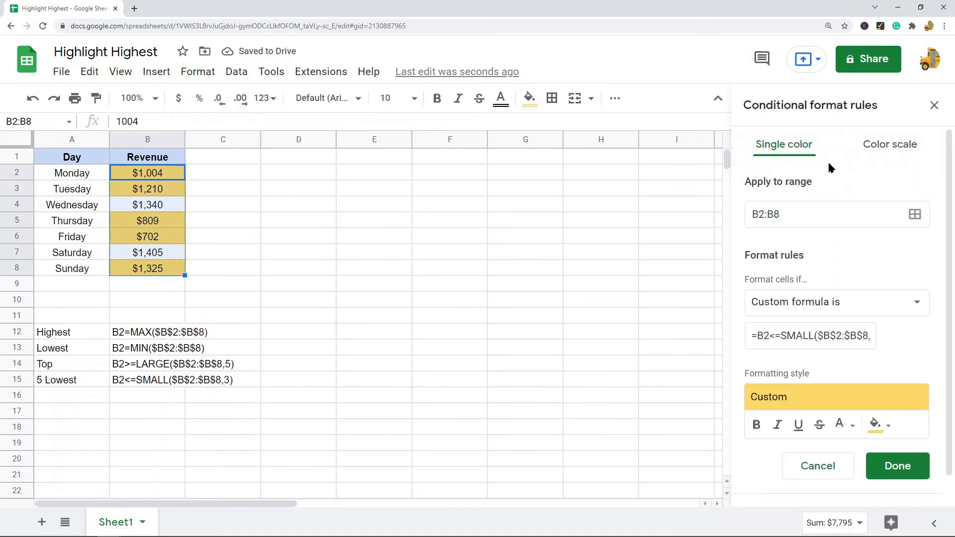
left_click(810, 336)
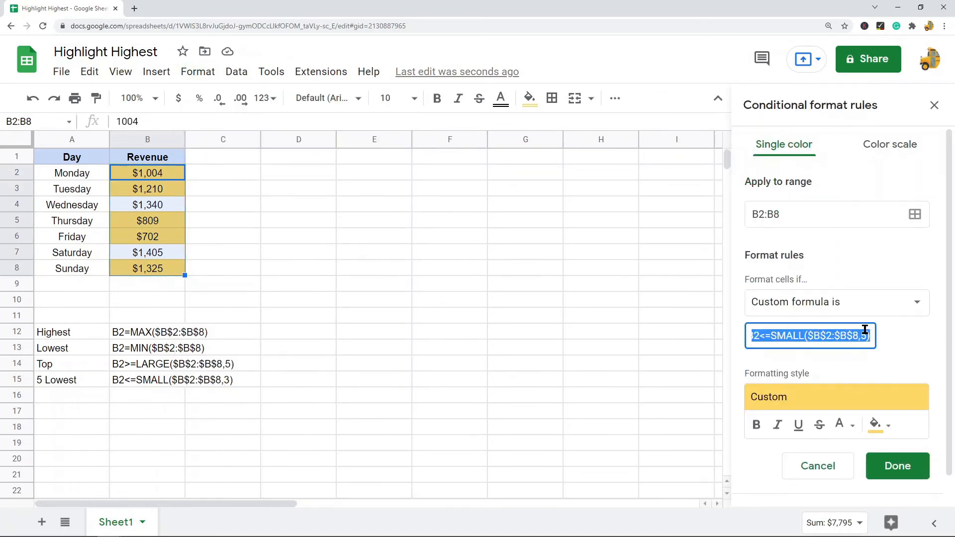
left_click(865, 336)
type("3")
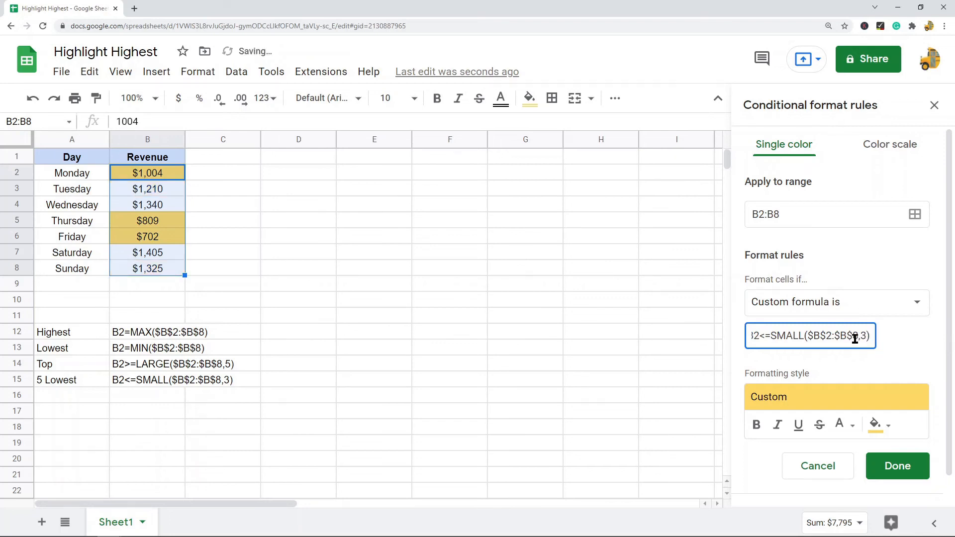
type("2")
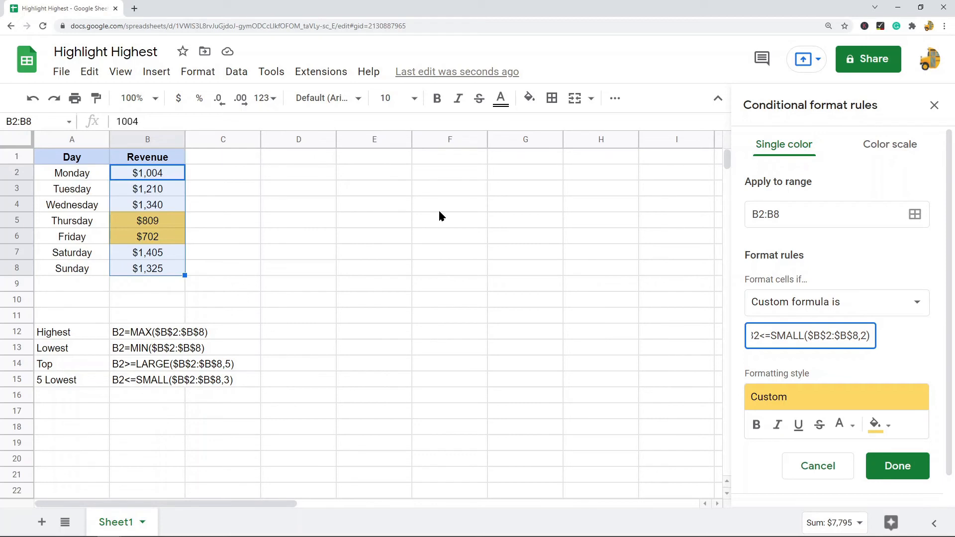
mouse_move(776, 307)
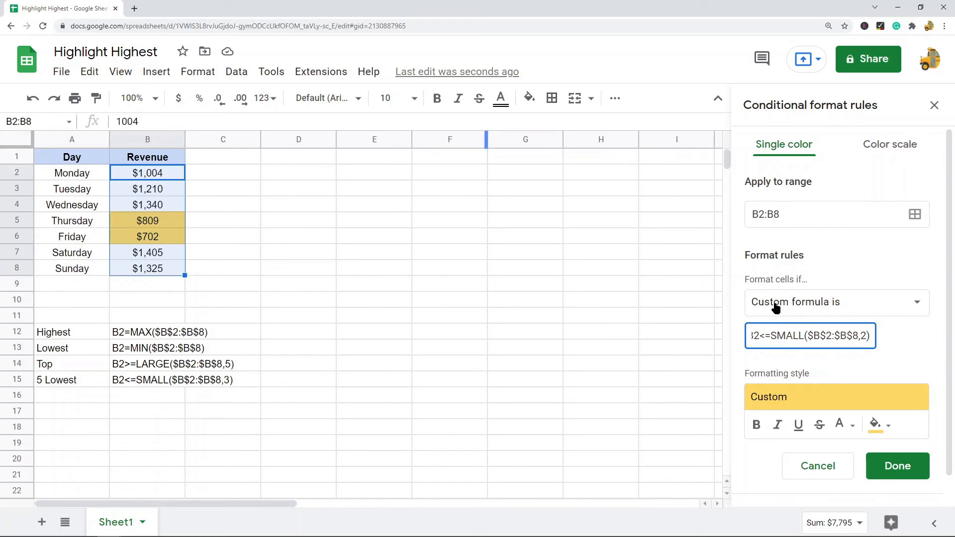
mouse_move(844, 315)
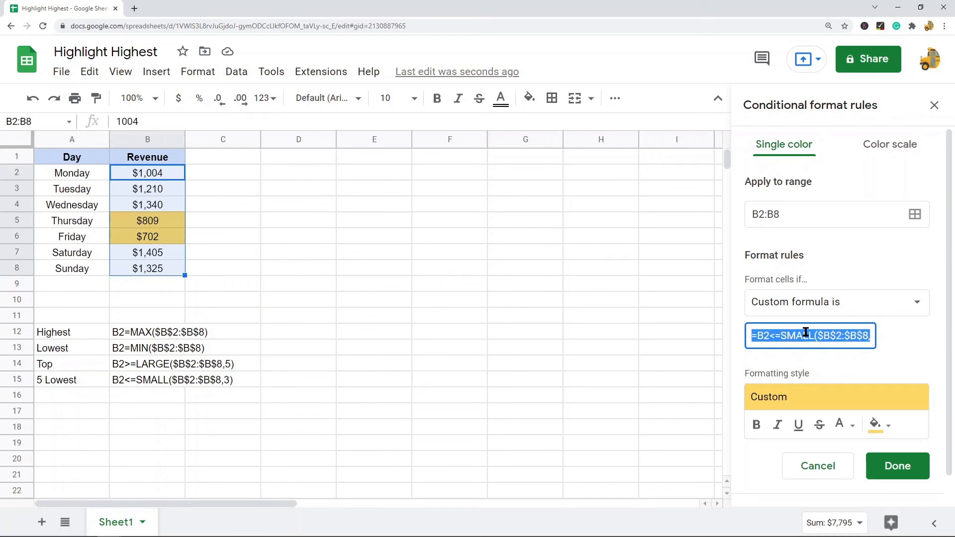
mouse_move(150, 341)
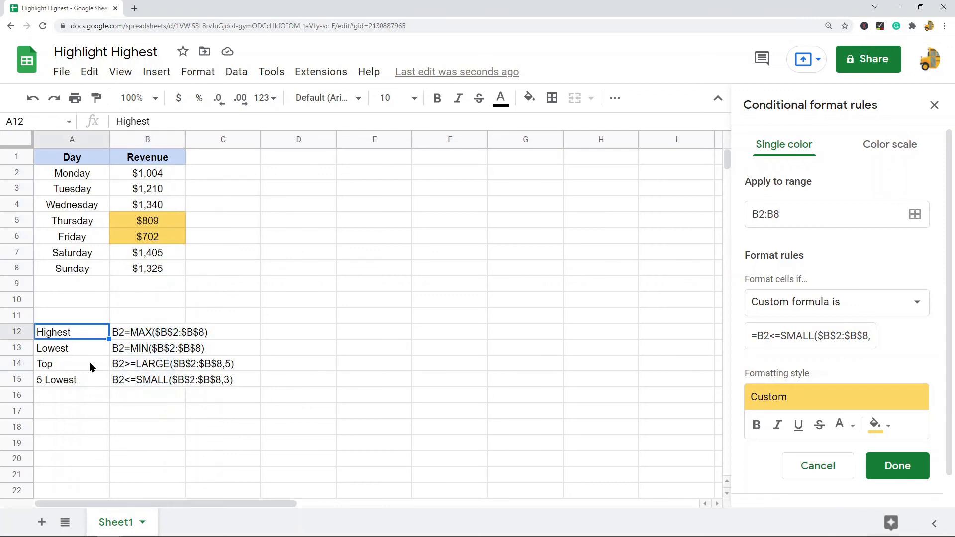
left_click(71, 348)
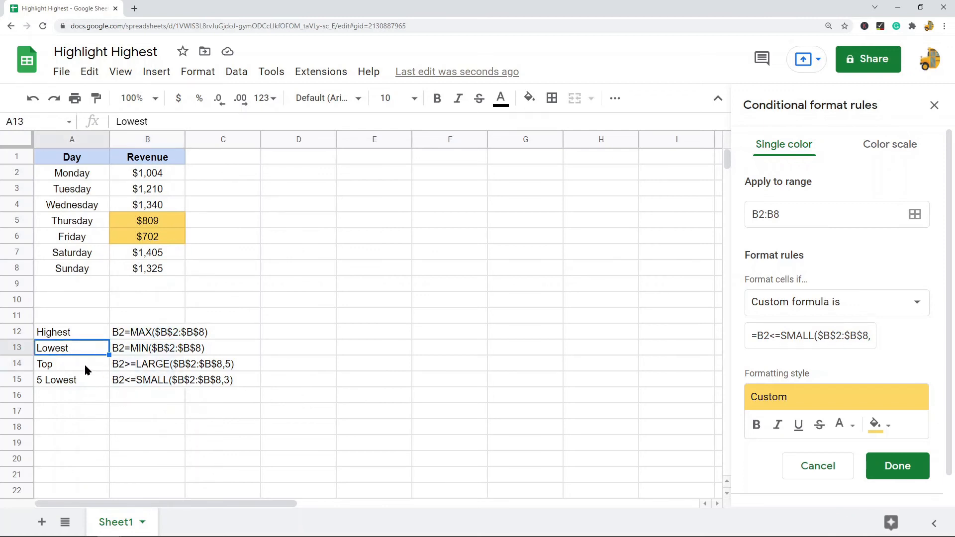
left_click(71, 364)
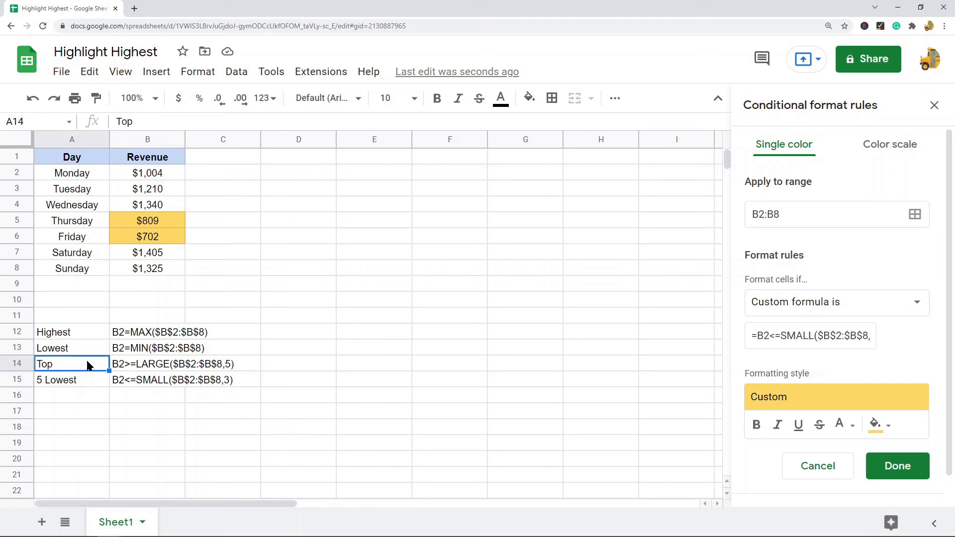
left_click(71, 380)
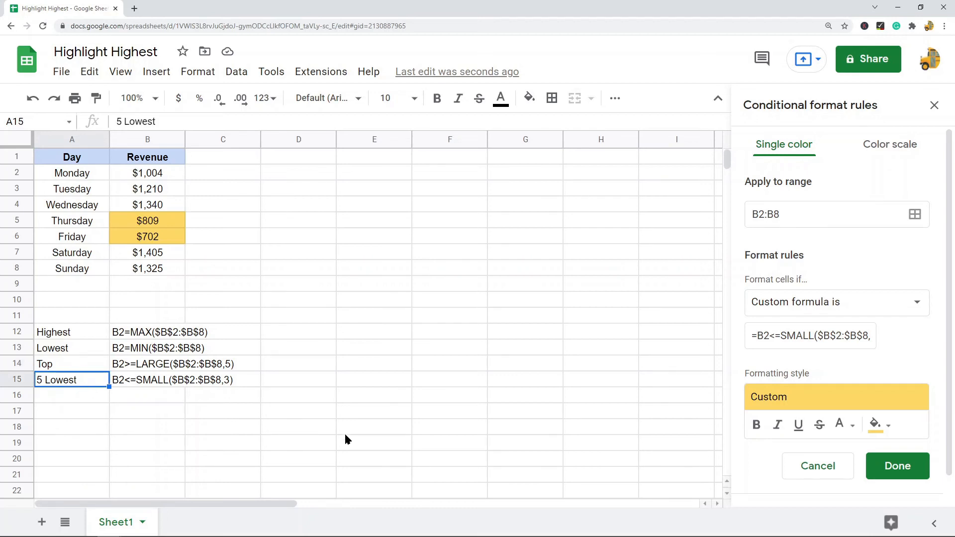